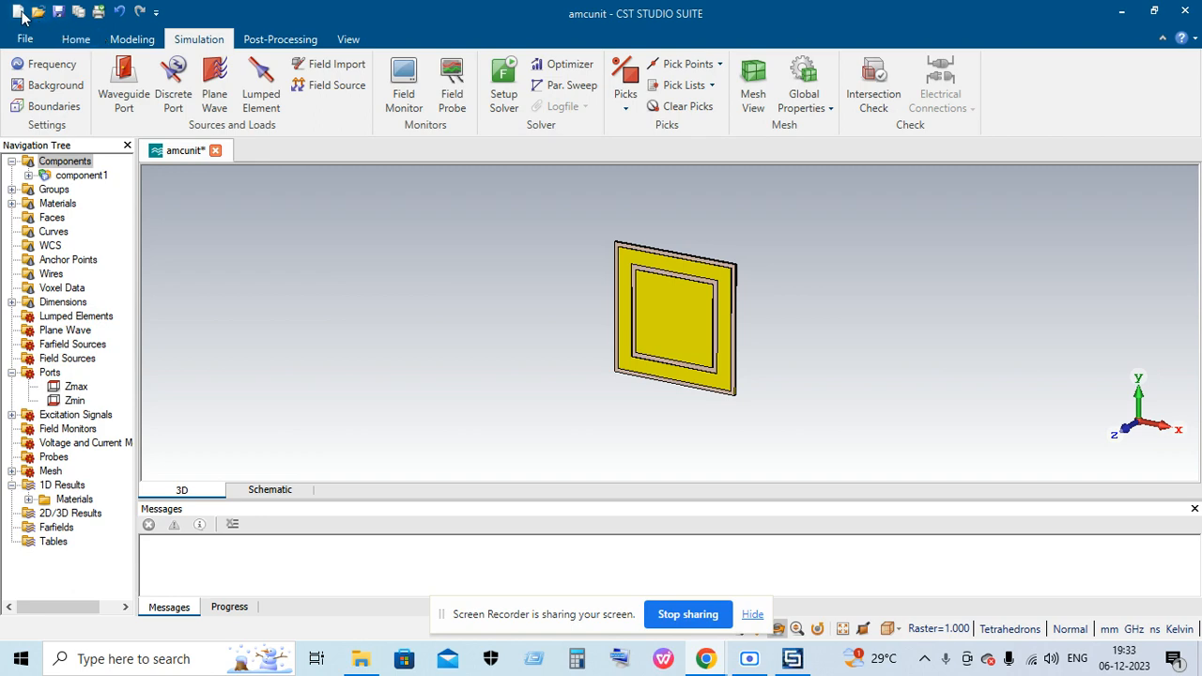
Start a new template for a Periodic Structures FSS unit cell Phase Reflection Diagram.
{"action": "left_click", "coordinate": [24, 38]}
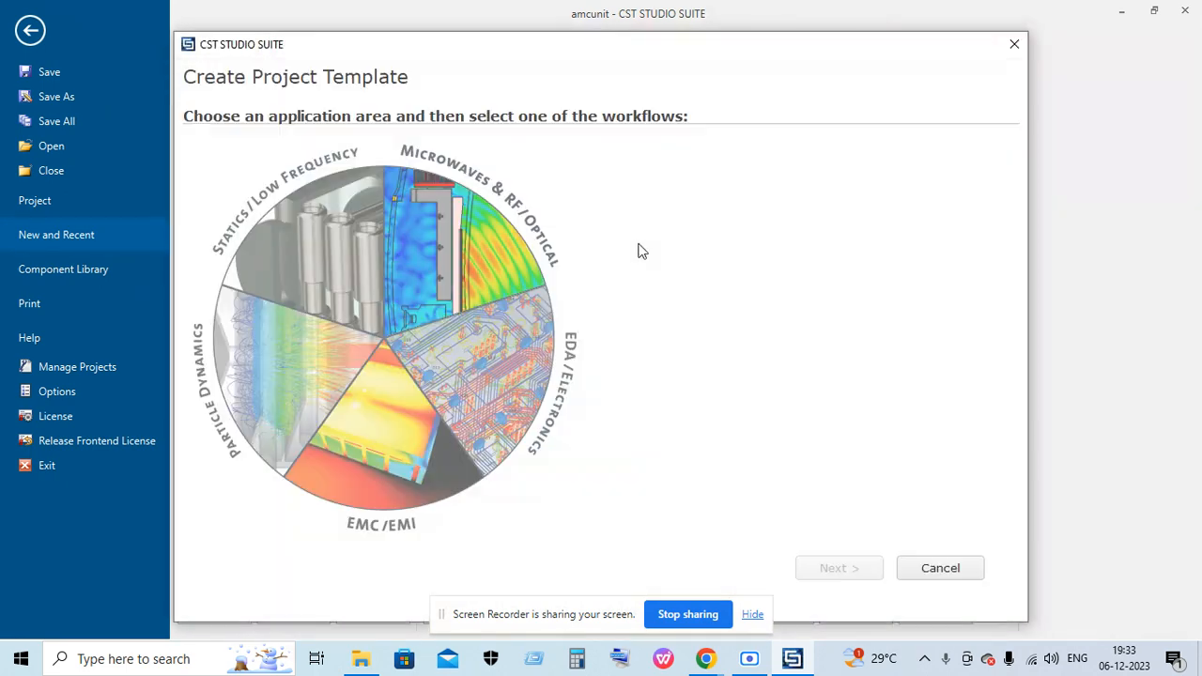
{"action": "left_click", "coordinate": [451, 226]}
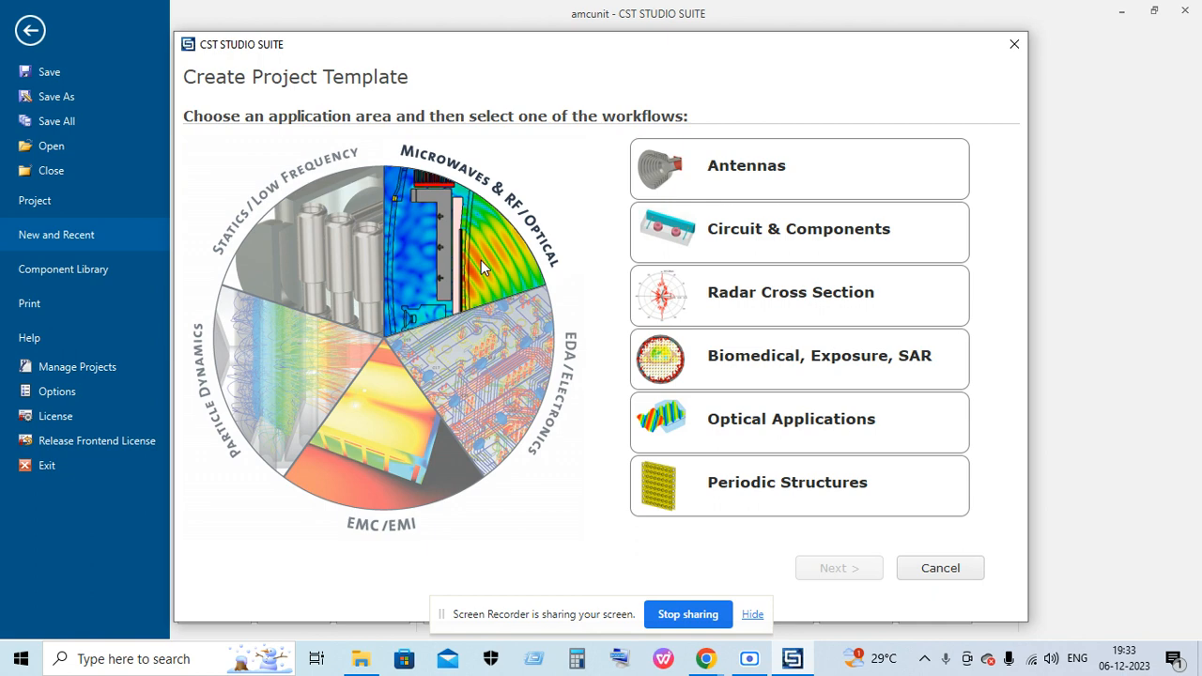
{"action": "mouse_move", "coordinate": [766, 484]}
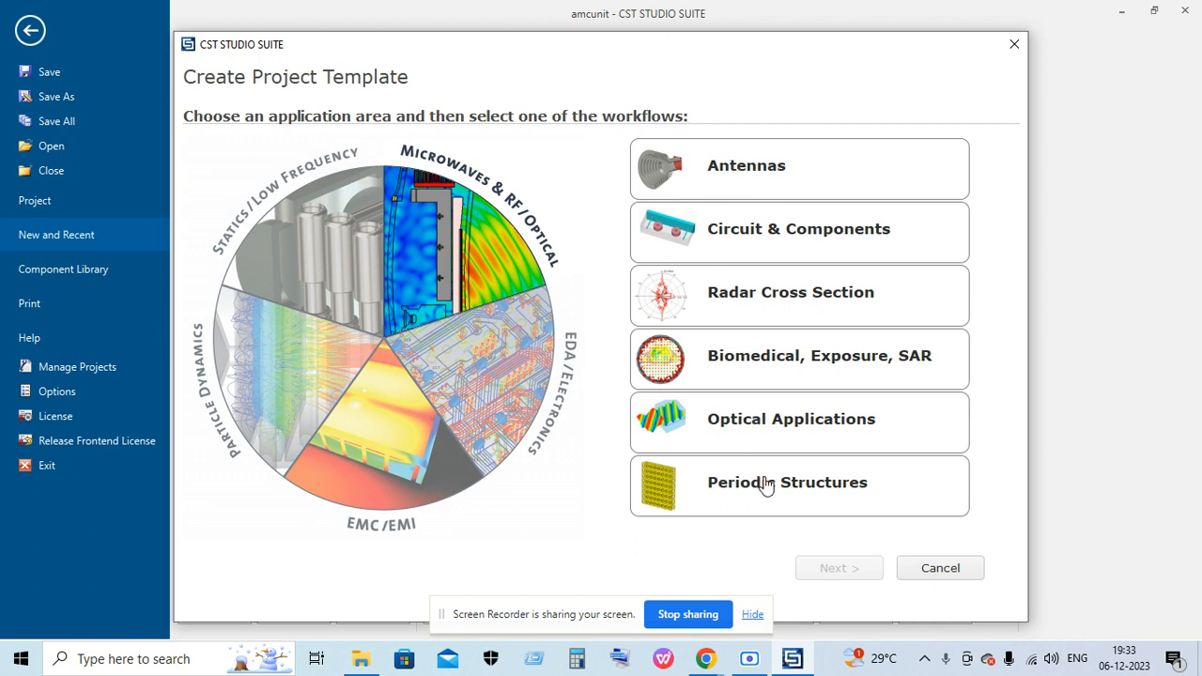
{"action": "left_click", "coordinate": [787, 482]}
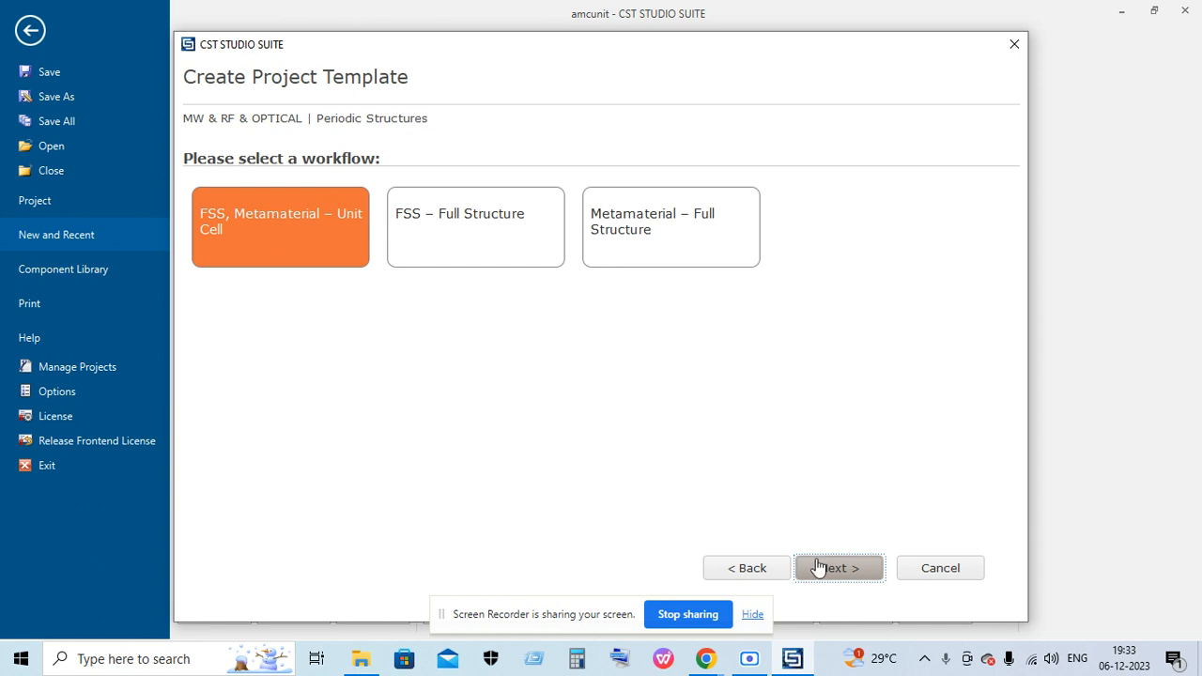
{"action": "left_click", "coordinate": [838, 567]}
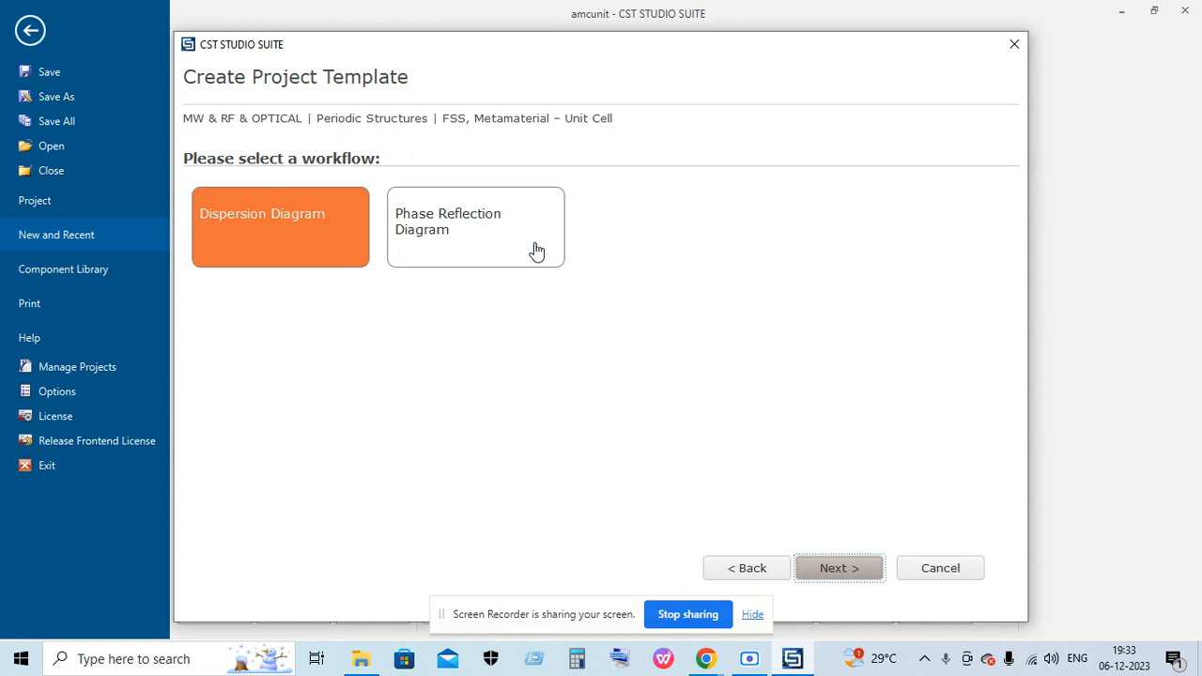
{"action": "left_click", "coordinate": [475, 226]}
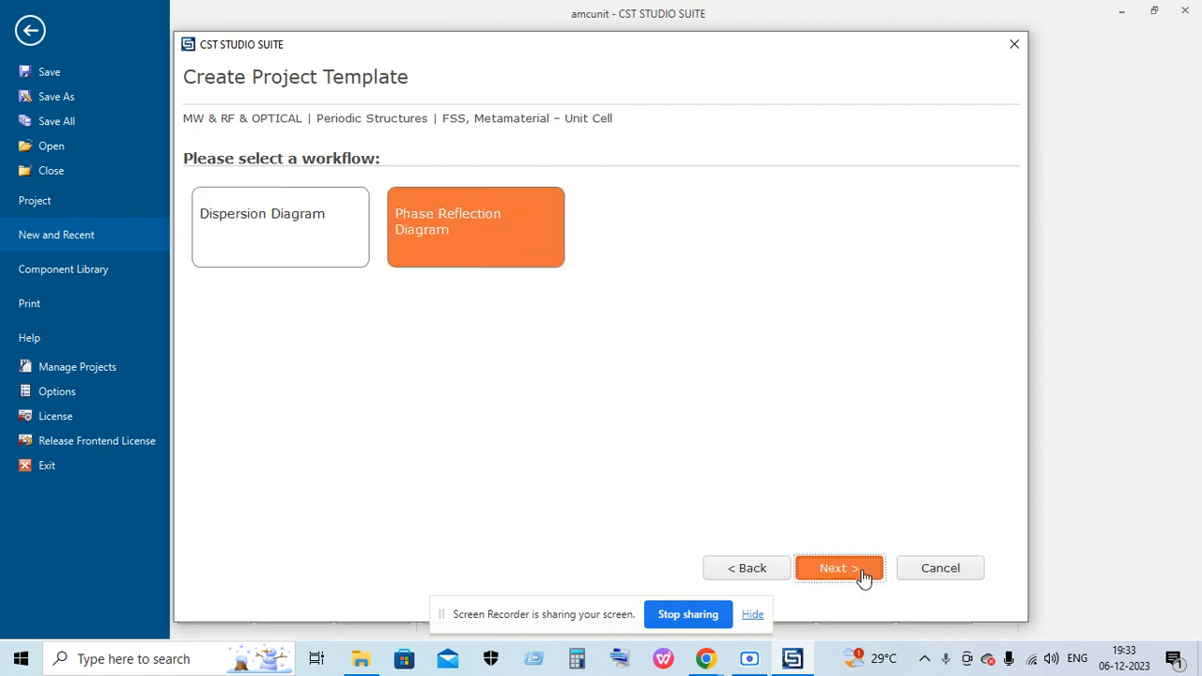
Accept the Frequency Domain solver, cancel the template, and switch to Modeling tools.
{"action": "left_click", "coordinate": [839, 567]}
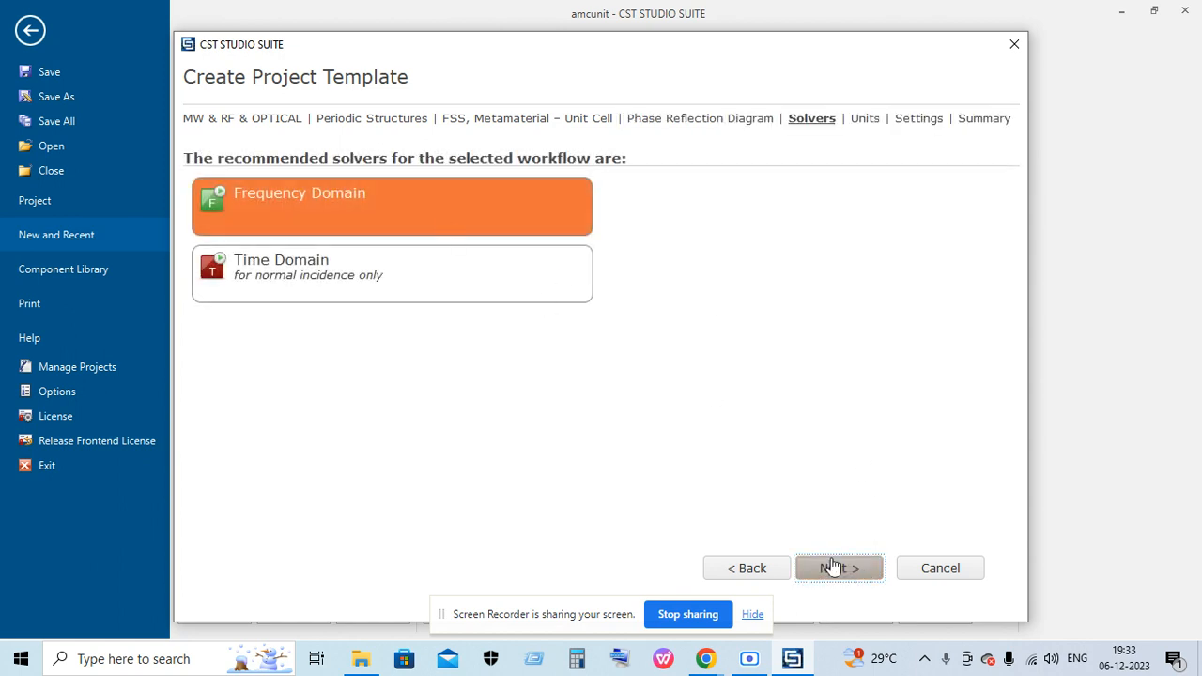
{"action": "left_click", "coordinate": [837, 568]}
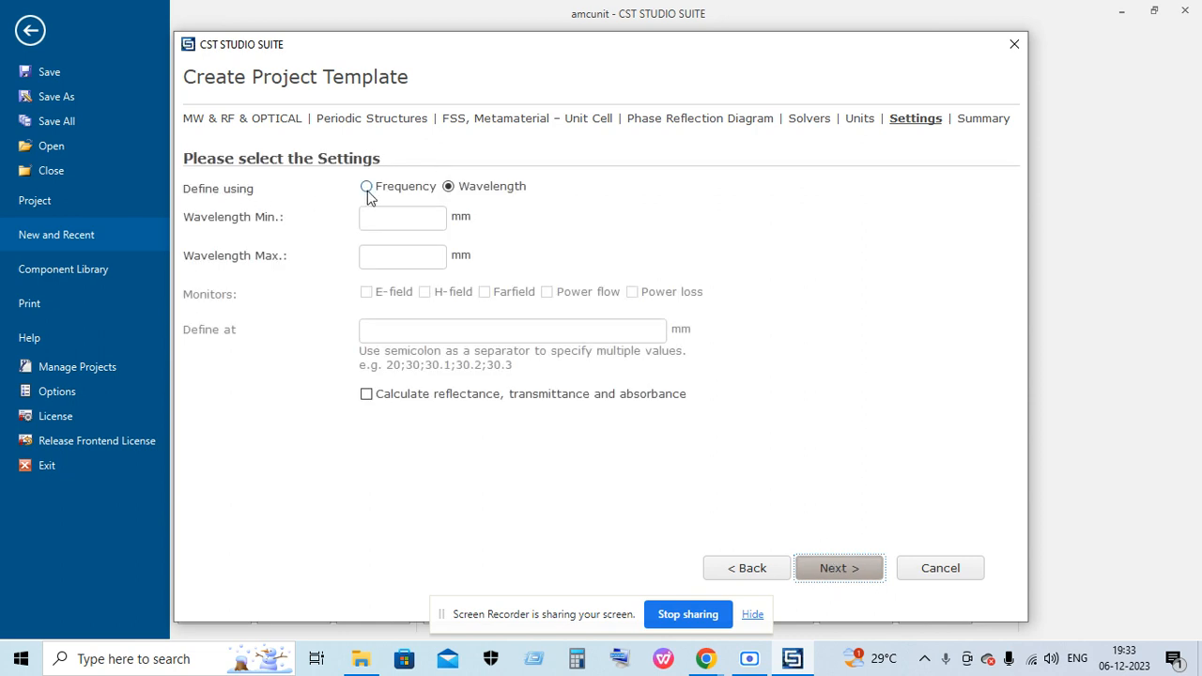
{"action": "left_click", "coordinate": [838, 568]}
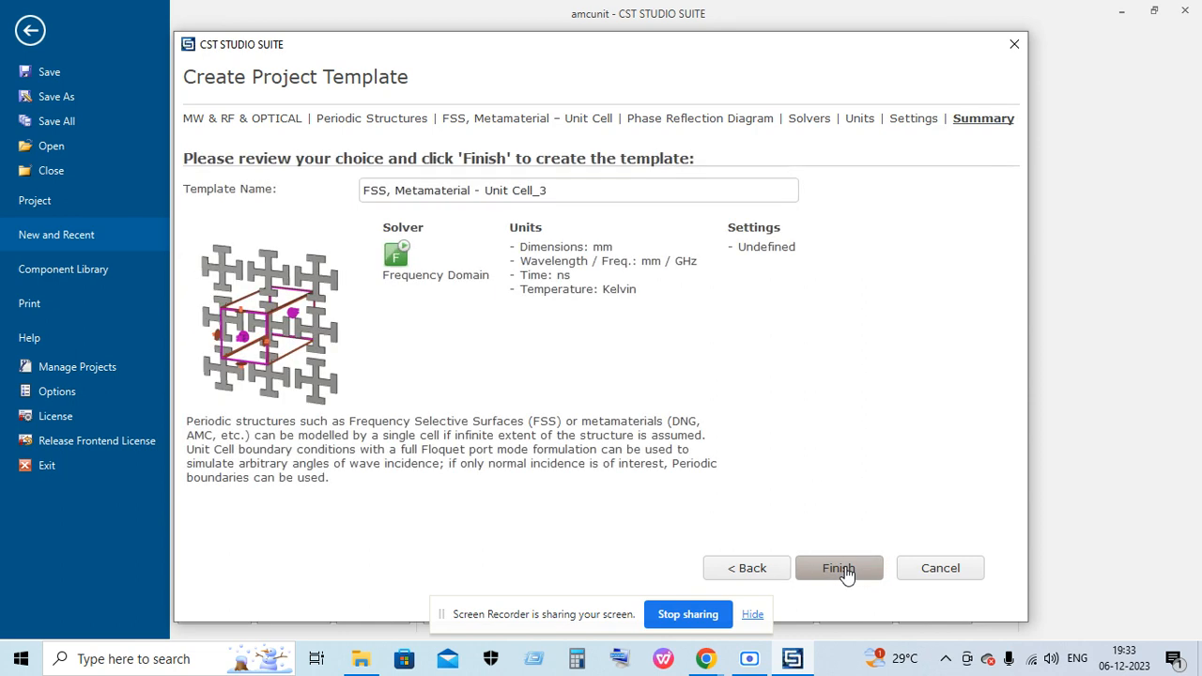
{"action": "mouse_move", "coordinate": [939, 567]}
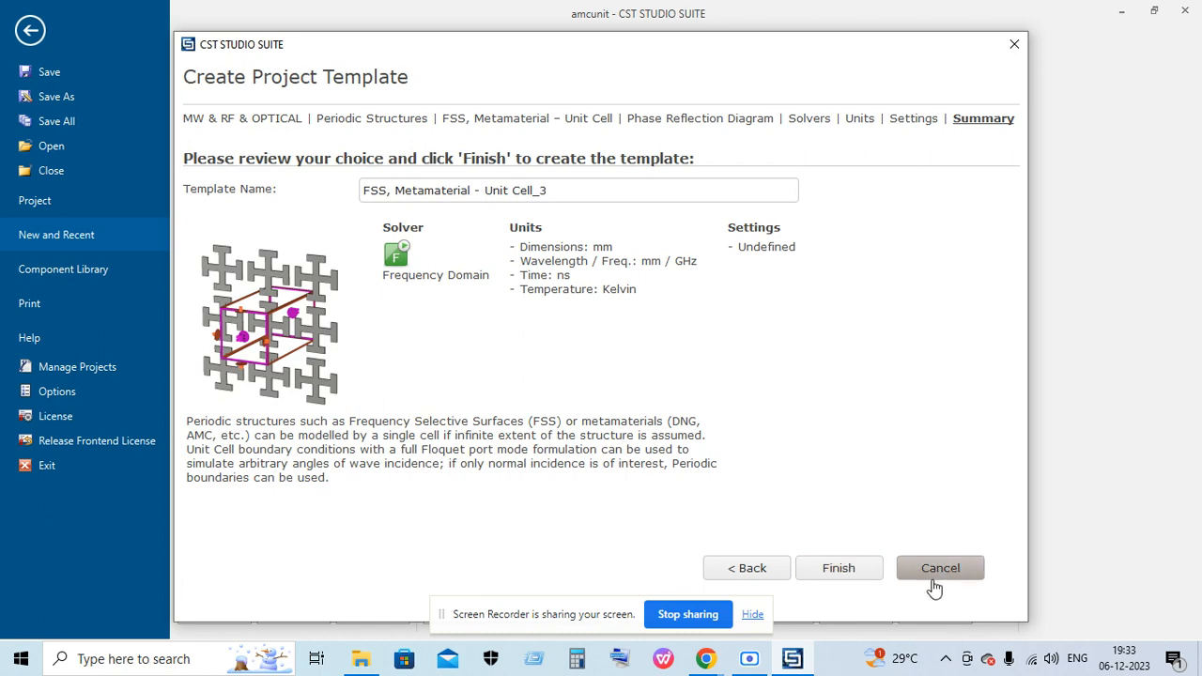
{"action": "left_click", "coordinate": [939, 567]}
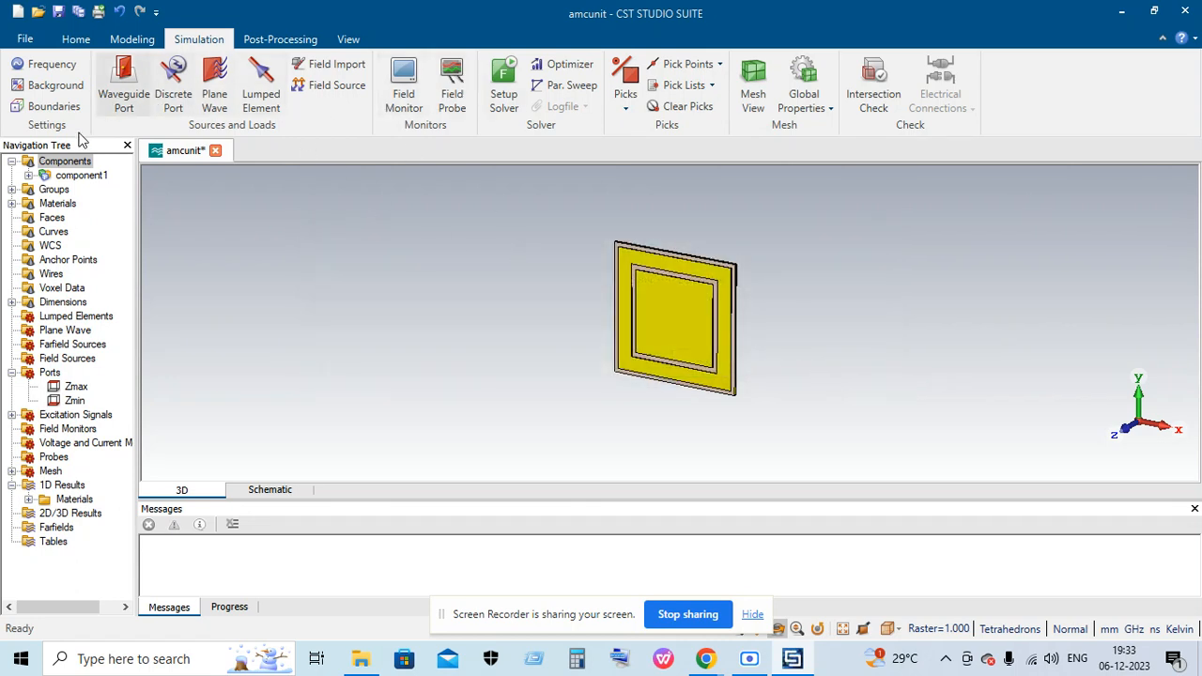
{"action": "mouse_move", "coordinate": [105, 187]}
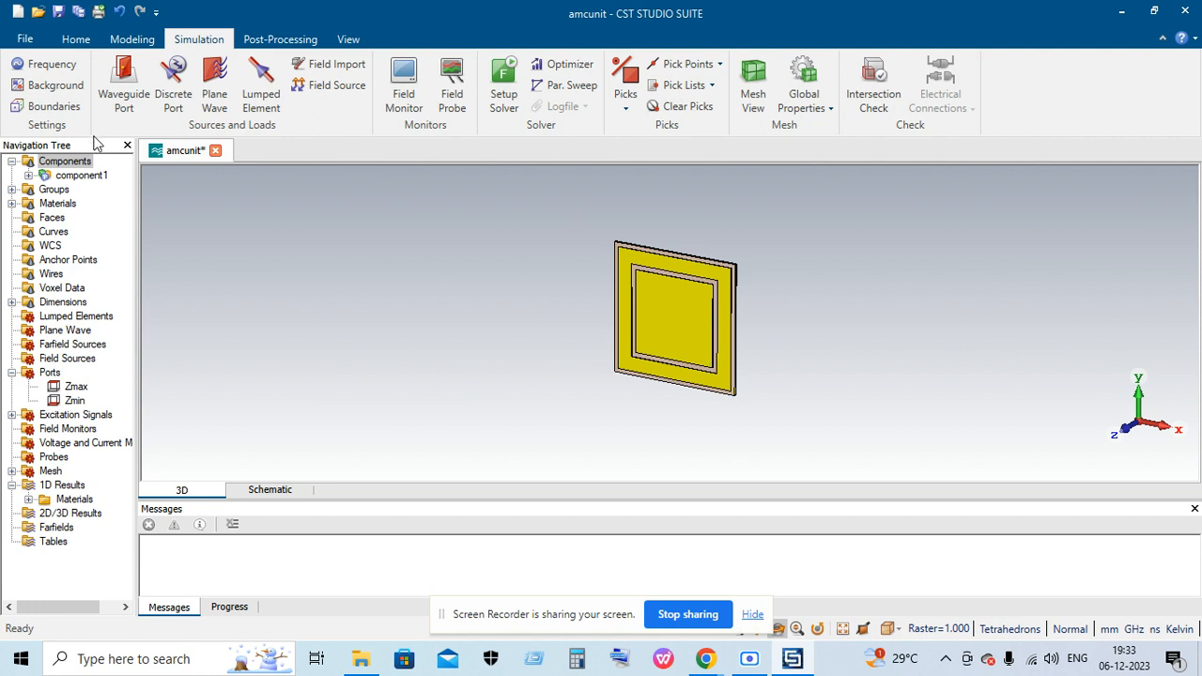
{"action": "left_click", "coordinate": [132, 39]}
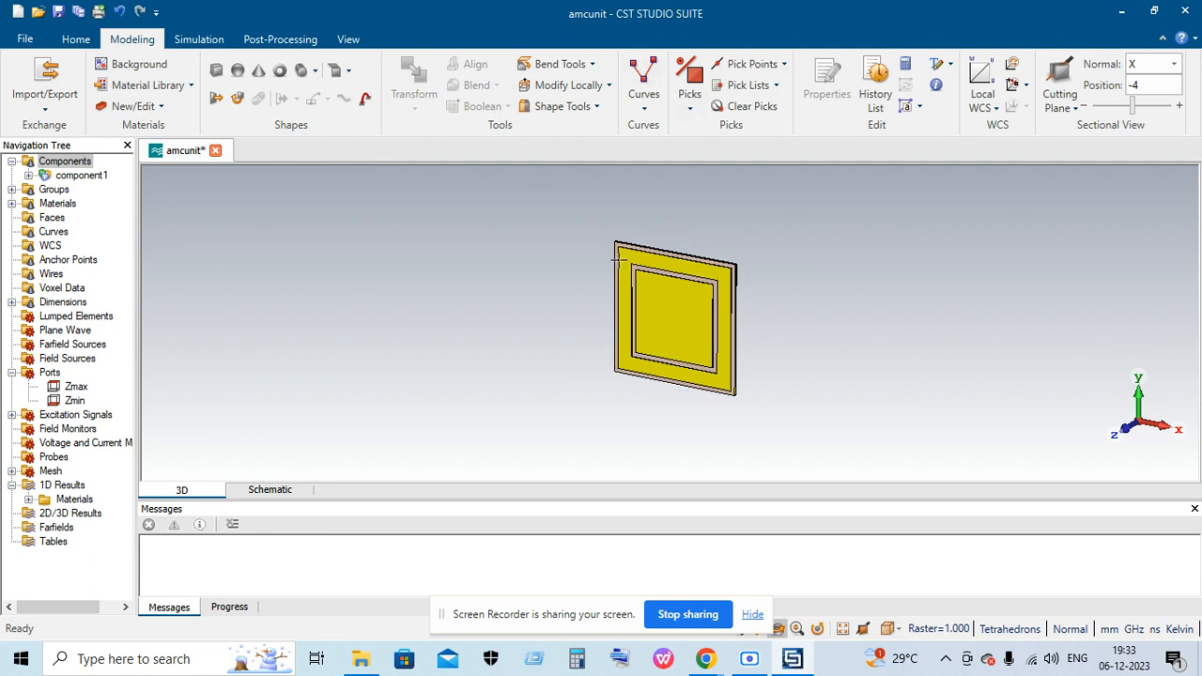
{"action": "mouse_move", "coordinate": [620, 261]}
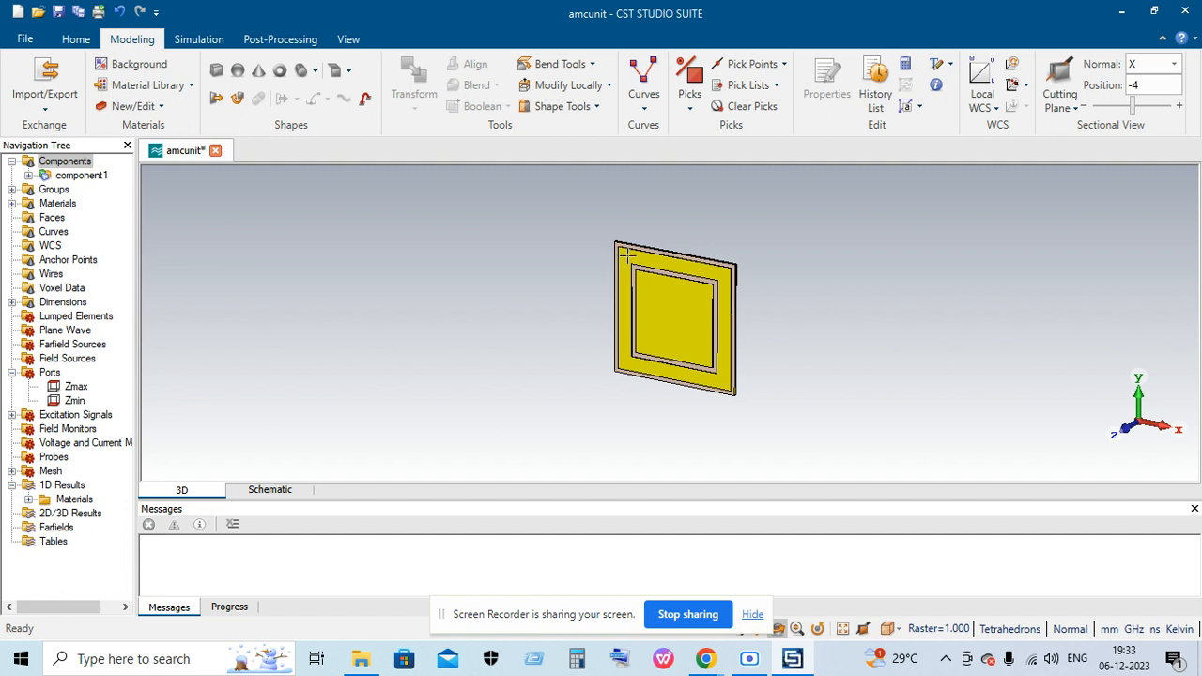
{"action": "mouse_move", "coordinate": [739, 274]}
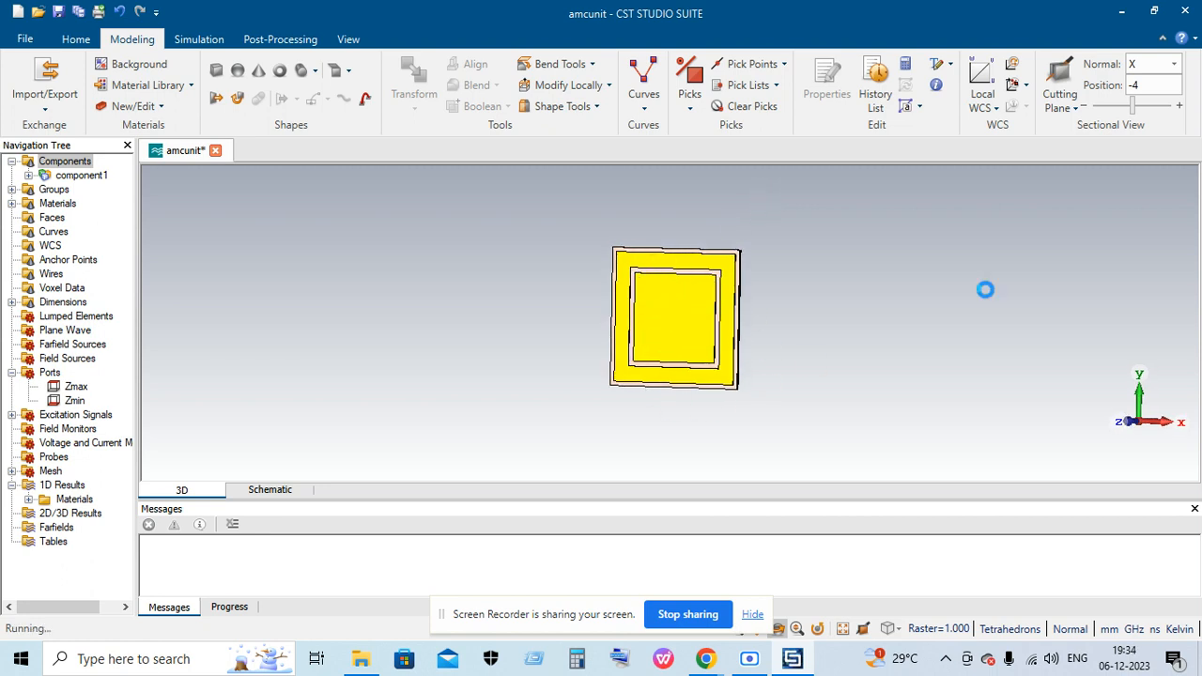
{"action": "mouse_move", "coordinate": [216, 150]}
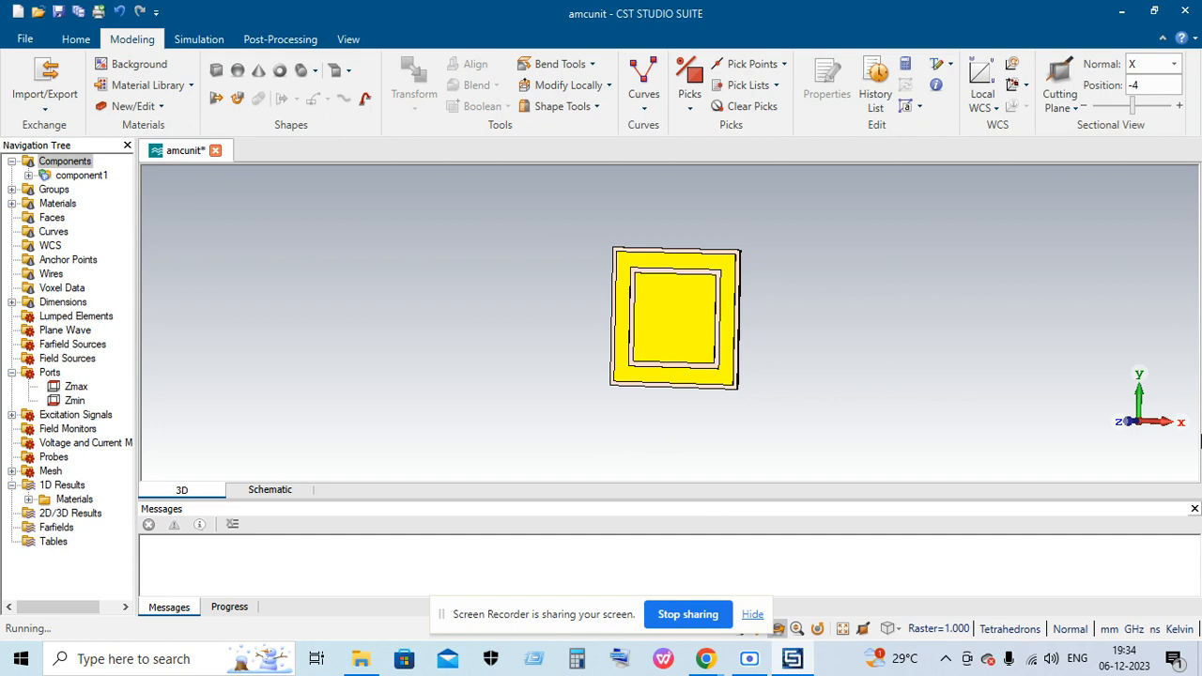
Define Z-normal waveguide ports on both Z boundaries, setting each port's orientation.
{"action": "left_click", "coordinate": [198, 38]}
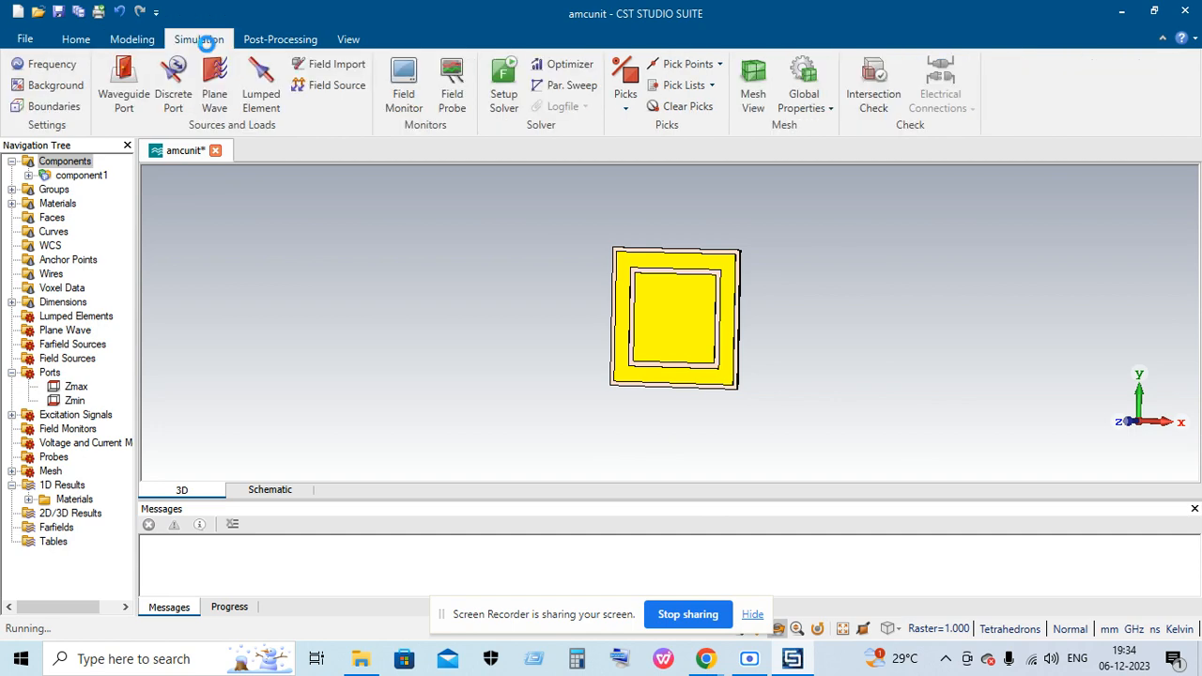
{"action": "left_click", "coordinate": [123, 84]}
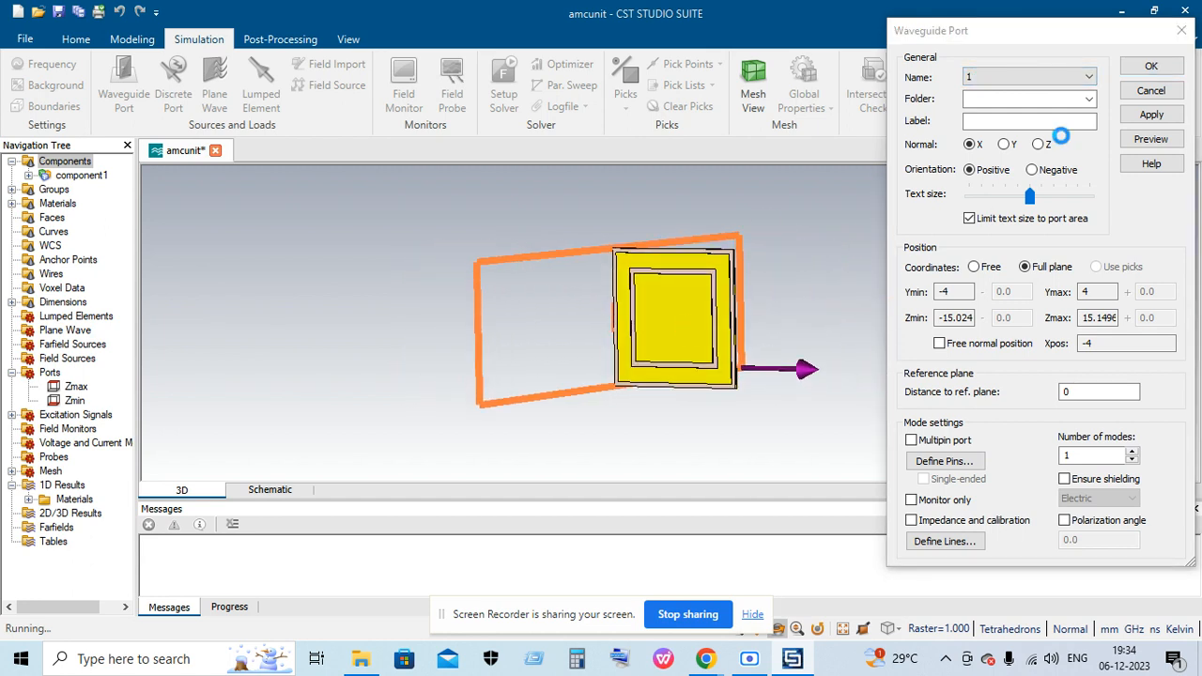
{"action": "left_click", "coordinate": [1150, 90]}
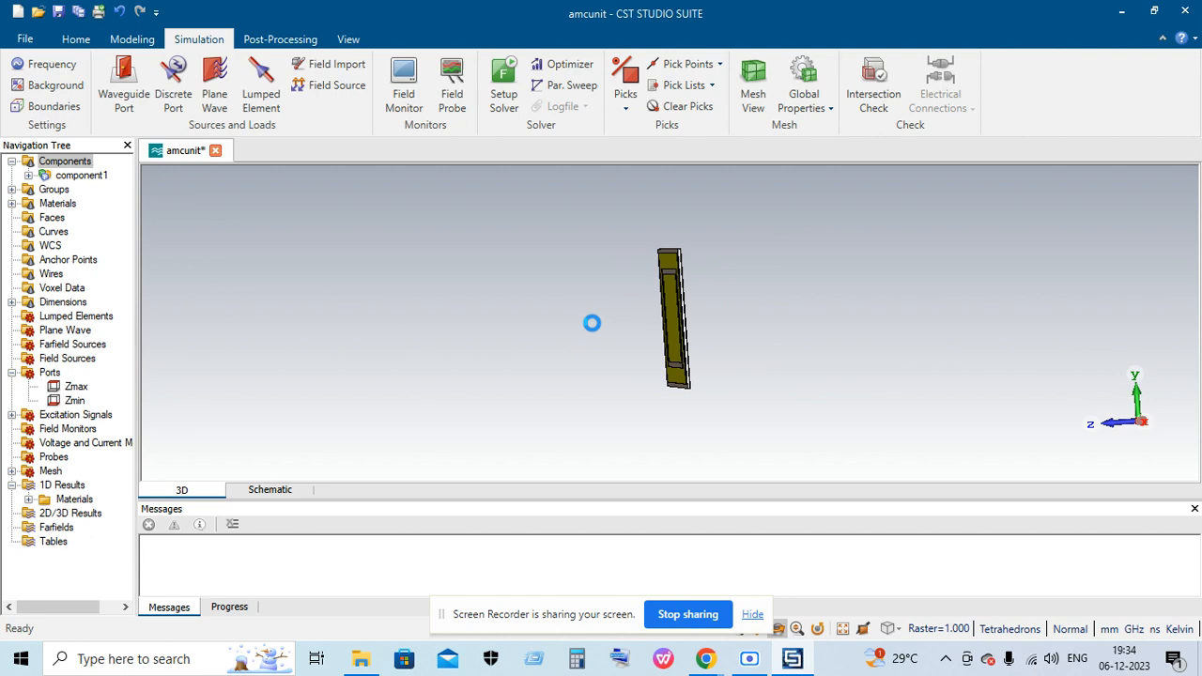
{"action": "mouse_move", "coordinate": [561, 322]}
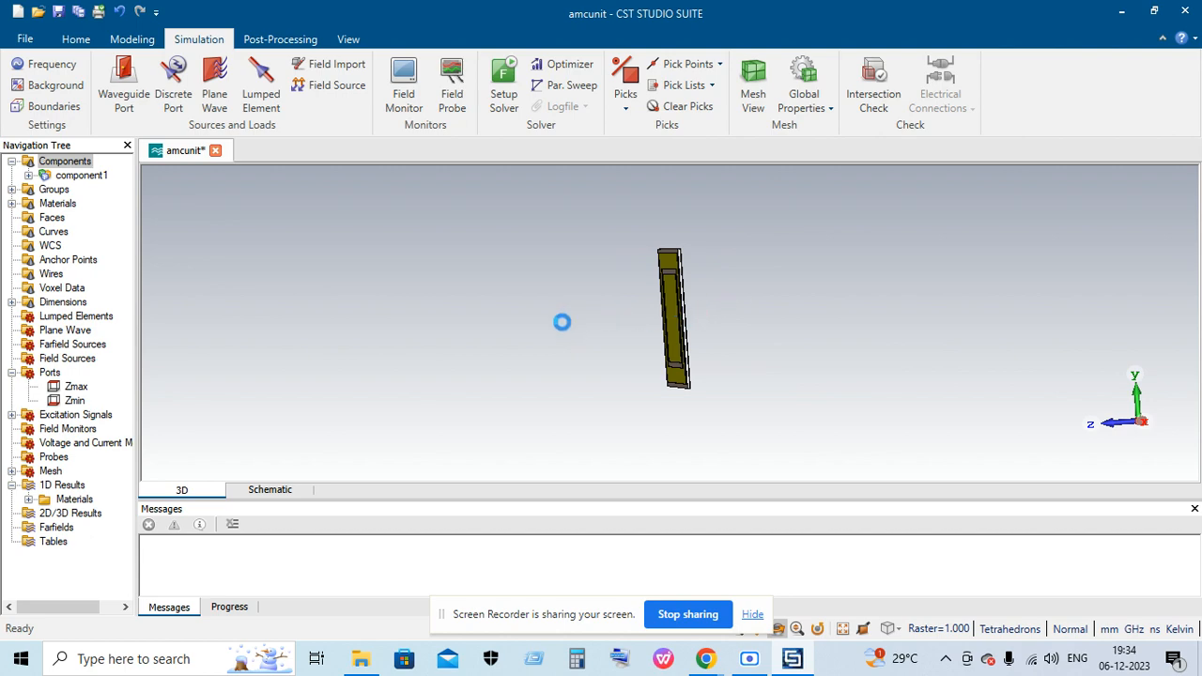
{"action": "left_click", "coordinate": [123, 85]}
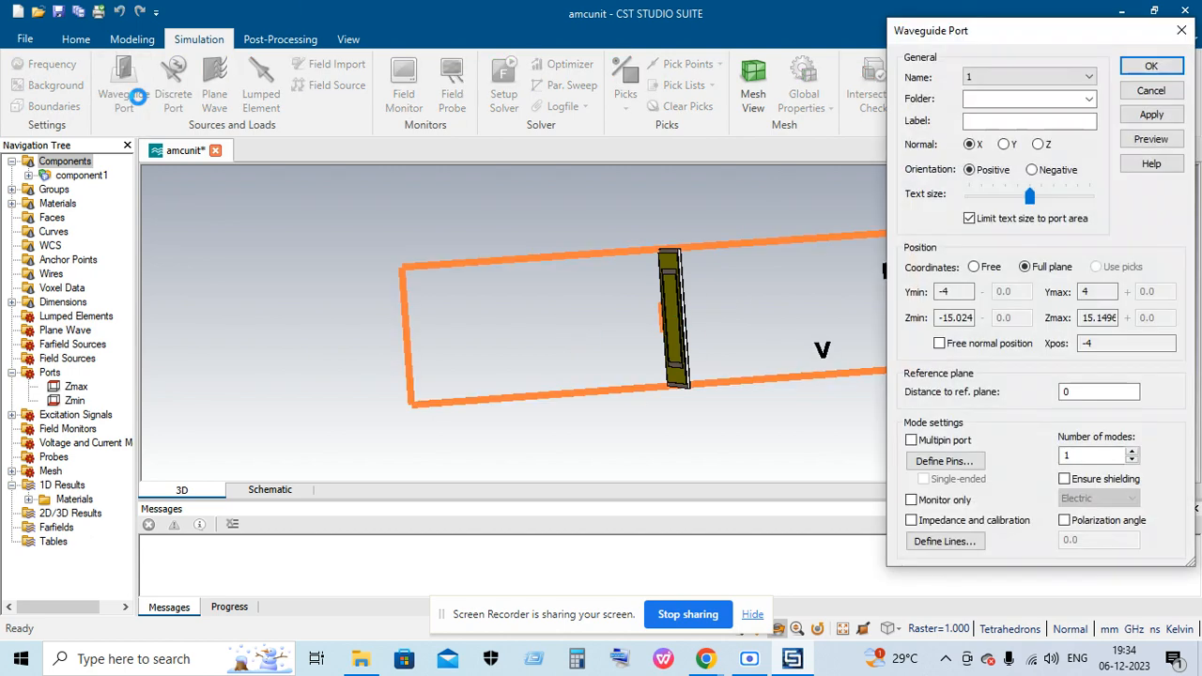
{"action": "left_click", "coordinate": [1037, 143]}
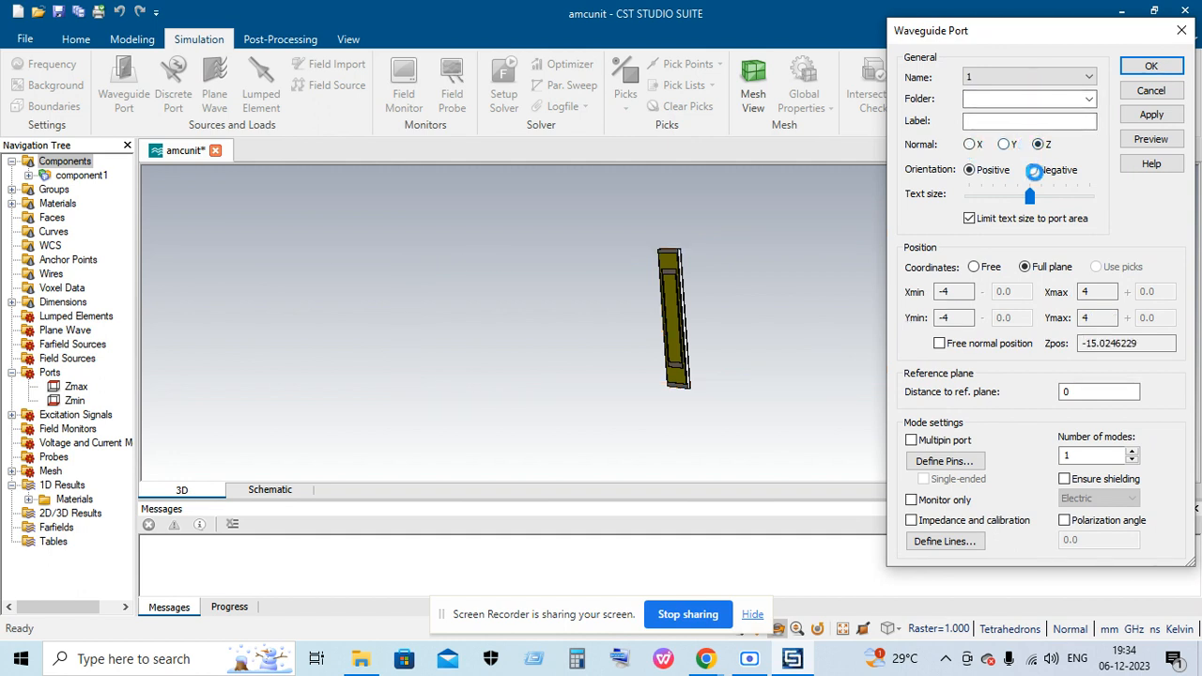
{"action": "left_click", "coordinate": [1031, 169]}
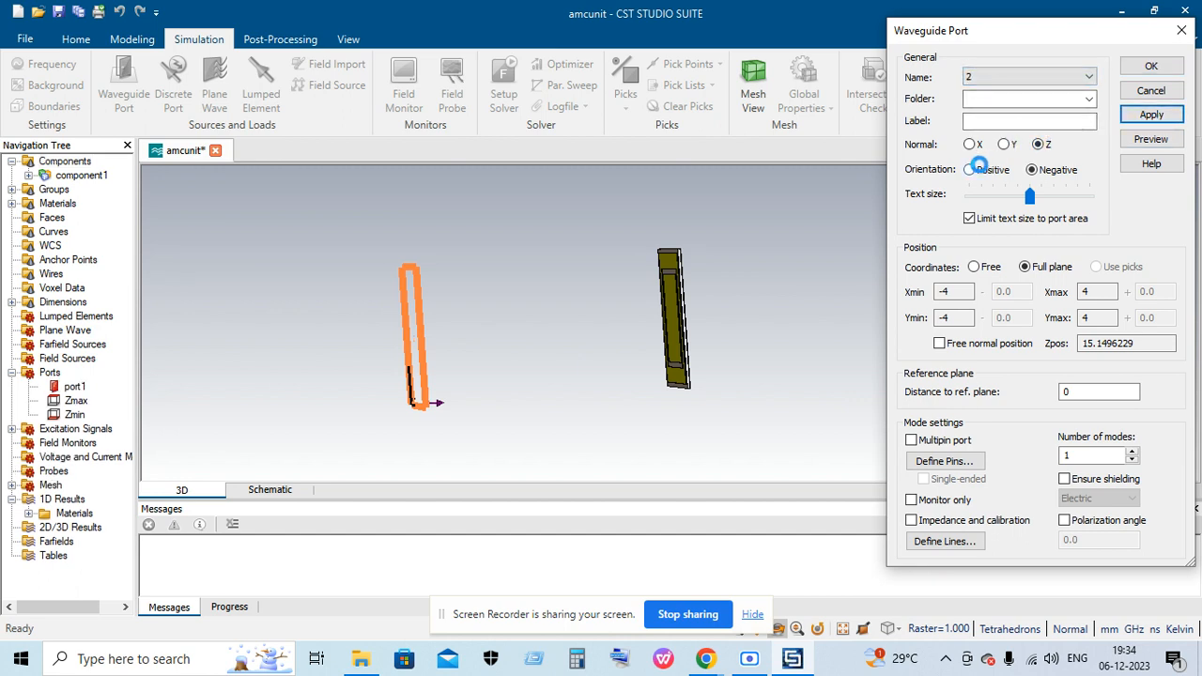
{"action": "left_click", "coordinate": [969, 169]}
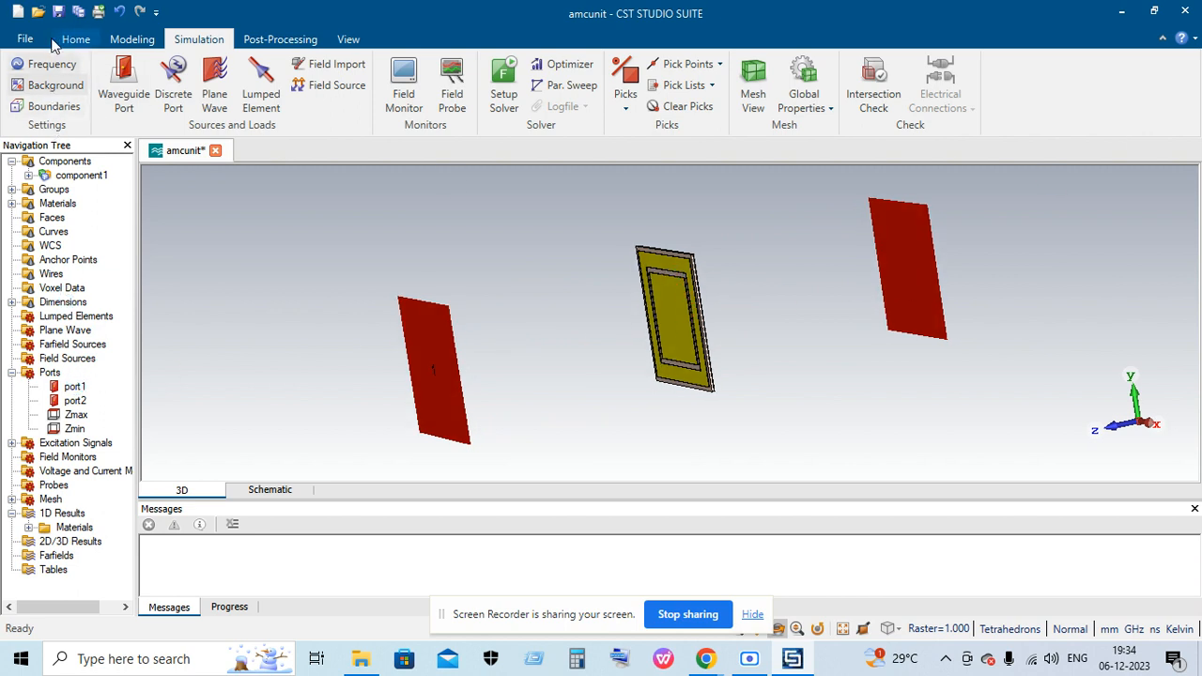
Set the 3–7 GHz frequency range; keep unit-cell X/Y and open Z boundaries.
{"action": "left_click", "coordinate": [52, 64]}
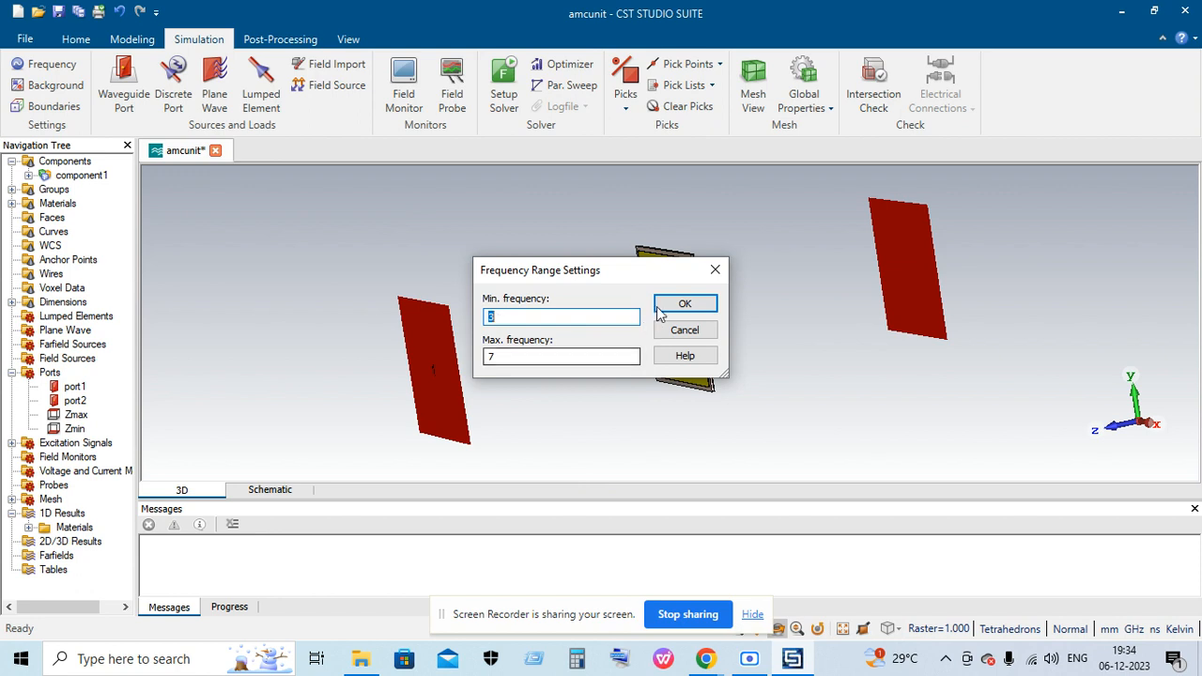
{"action": "left_click", "coordinate": [685, 303]}
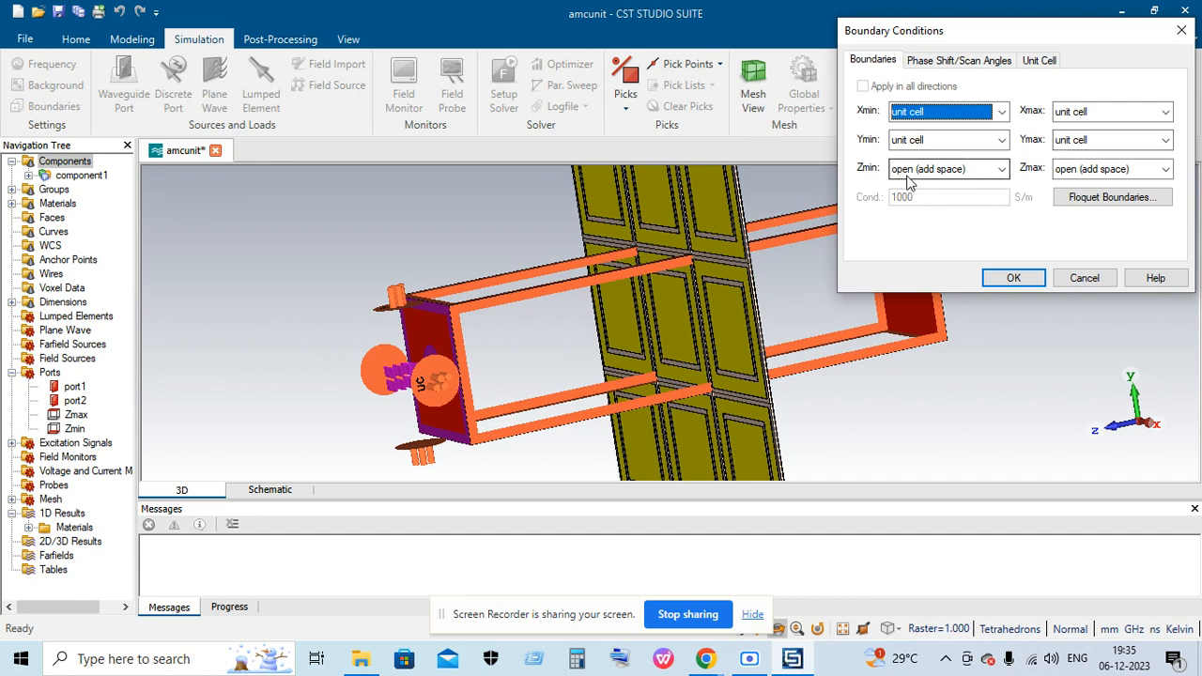
{"action": "left_click", "coordinate": [1013, 277]}
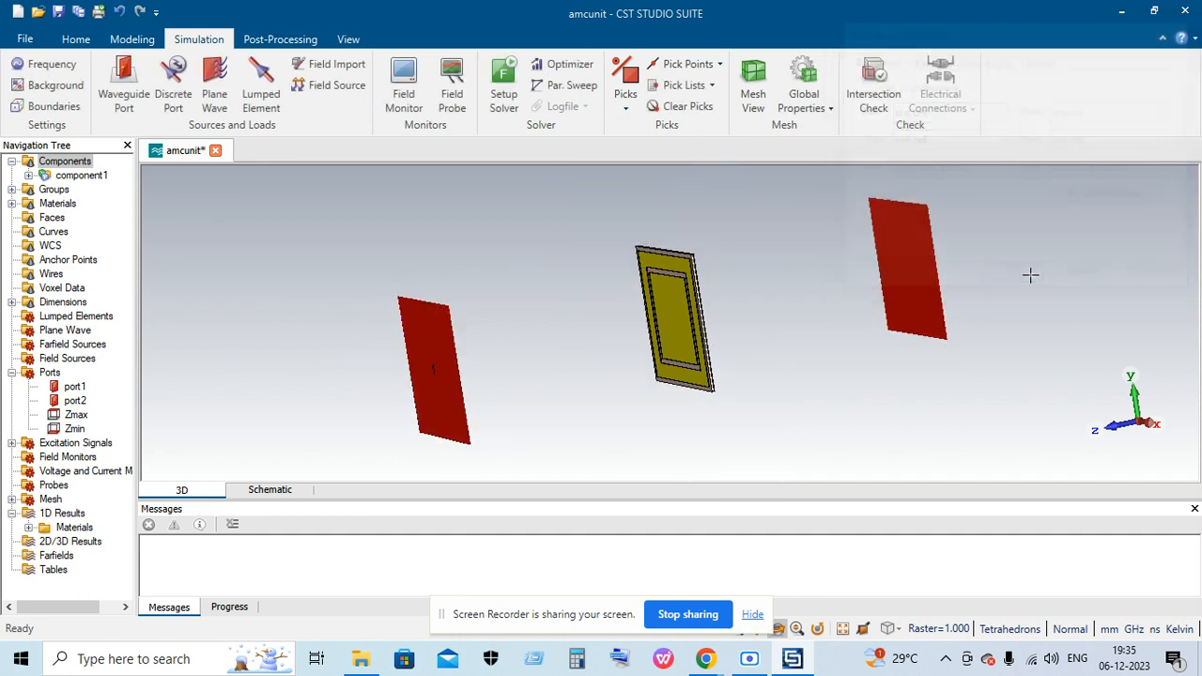
{"action": "mouse_move", "coordinate": [504, 84]}
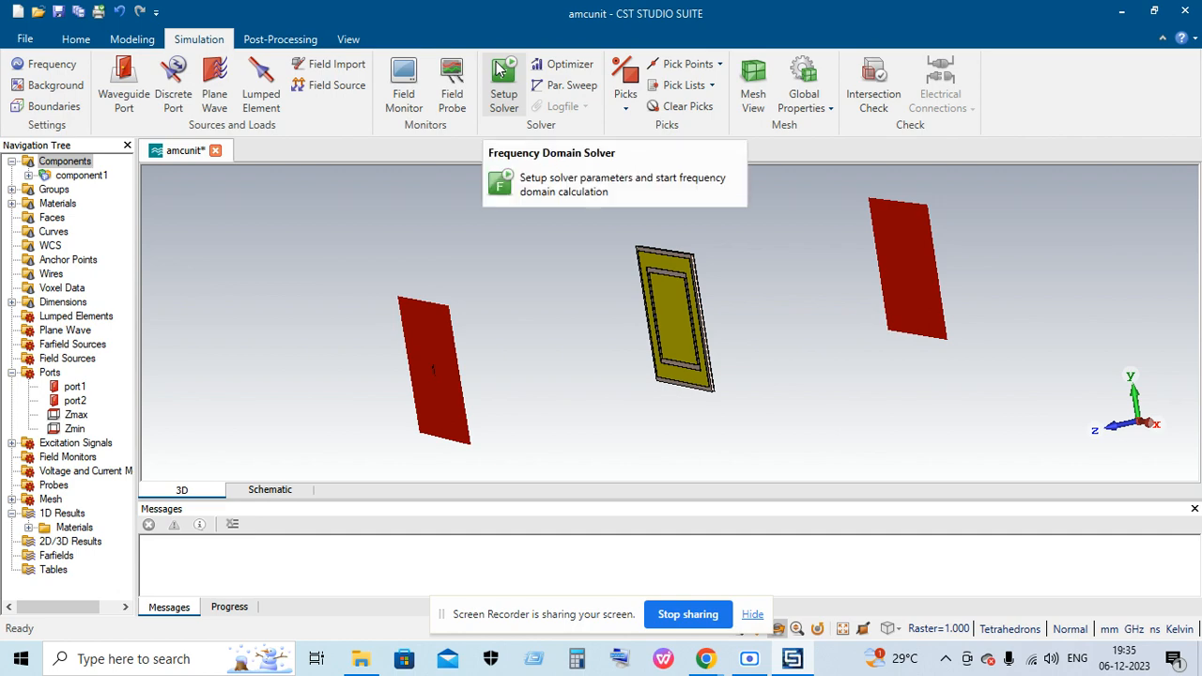
Run the frequency-domain solver with Zmax as the excitation source.
{"action": "left_click", "coordinate": [503, 80]}
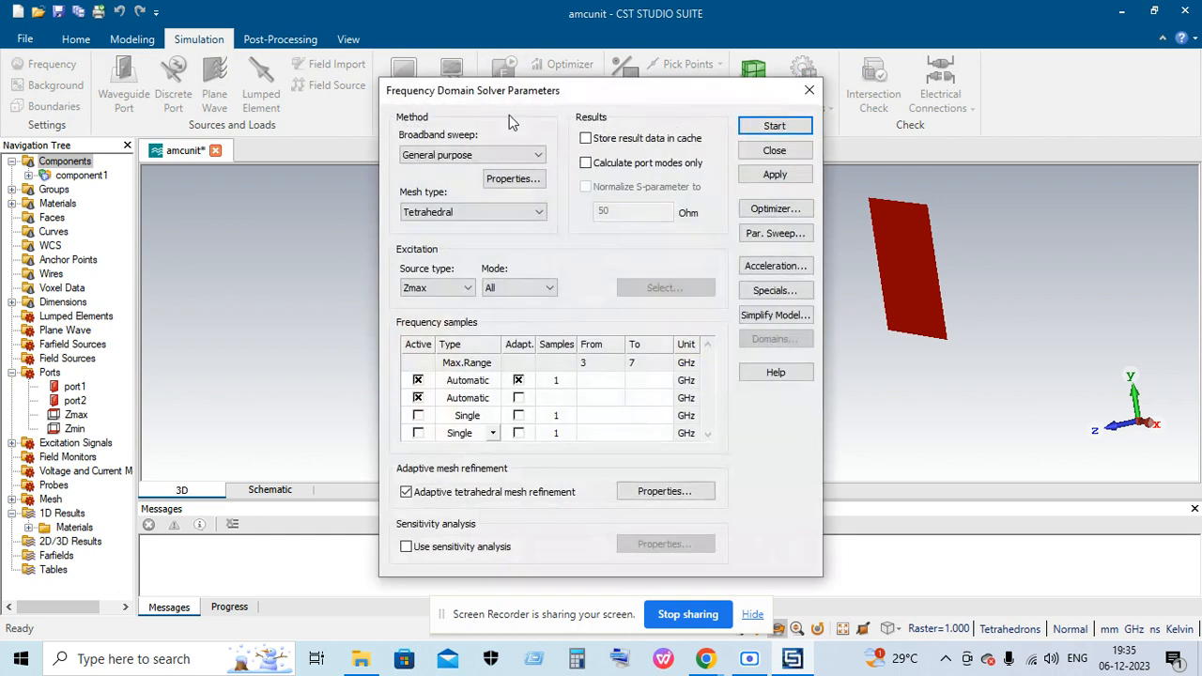
{"action": "left_click", "coordinate": [467, 287]}
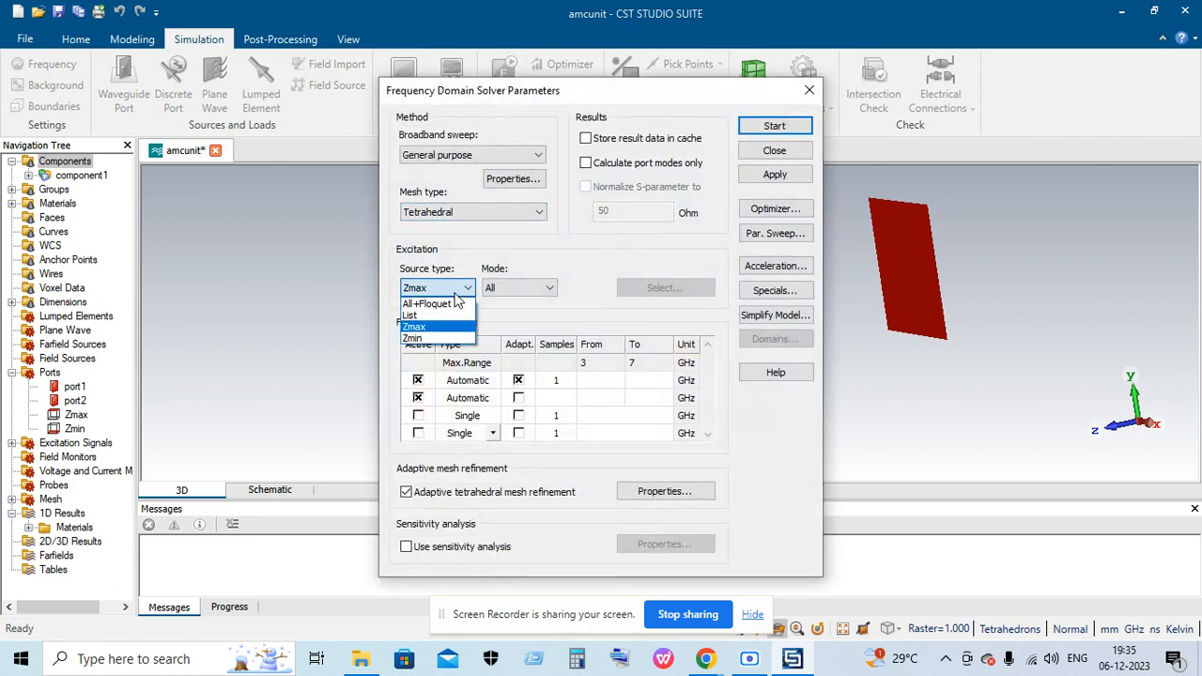
{"action": "left_click", "coordinate": [414, 326]}
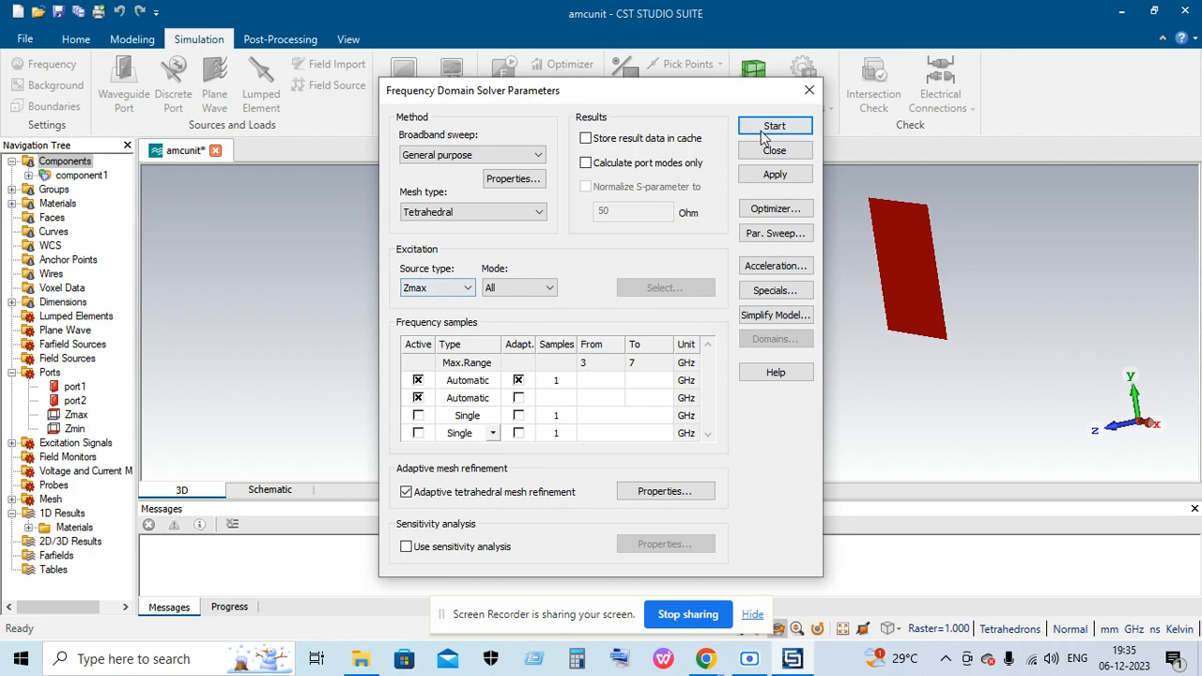
{"action": "left_click", "coordinate": [774, 126]}
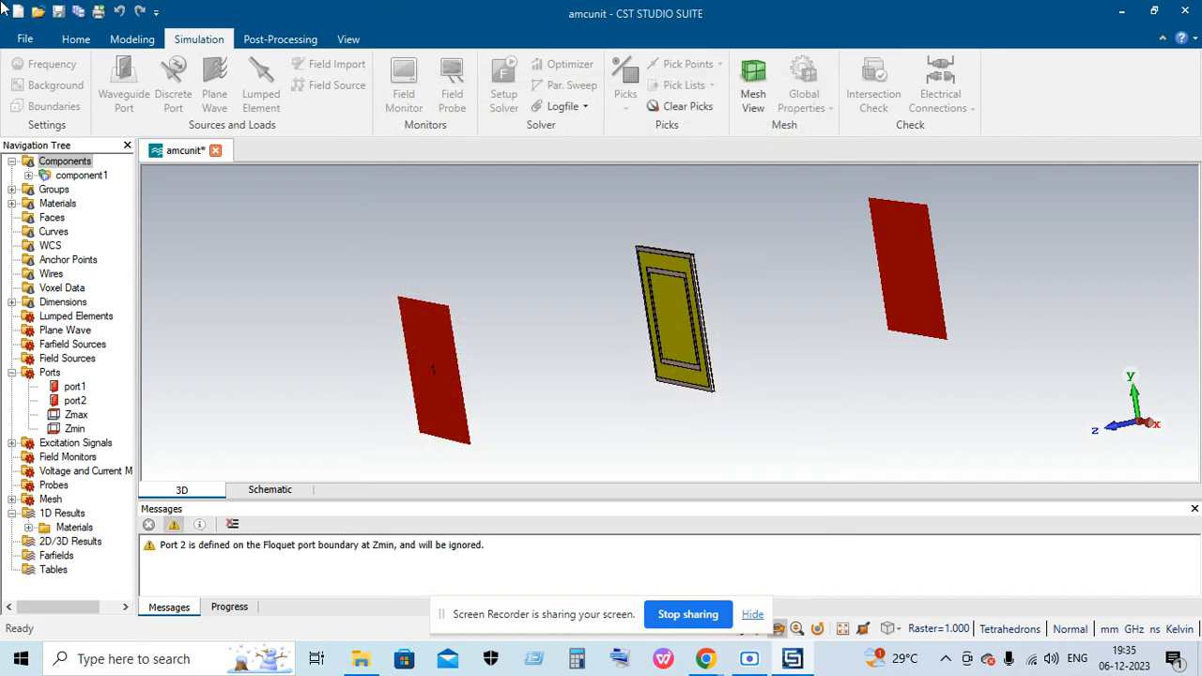
{"action": "left_click", "coordinate": [753, 85]}
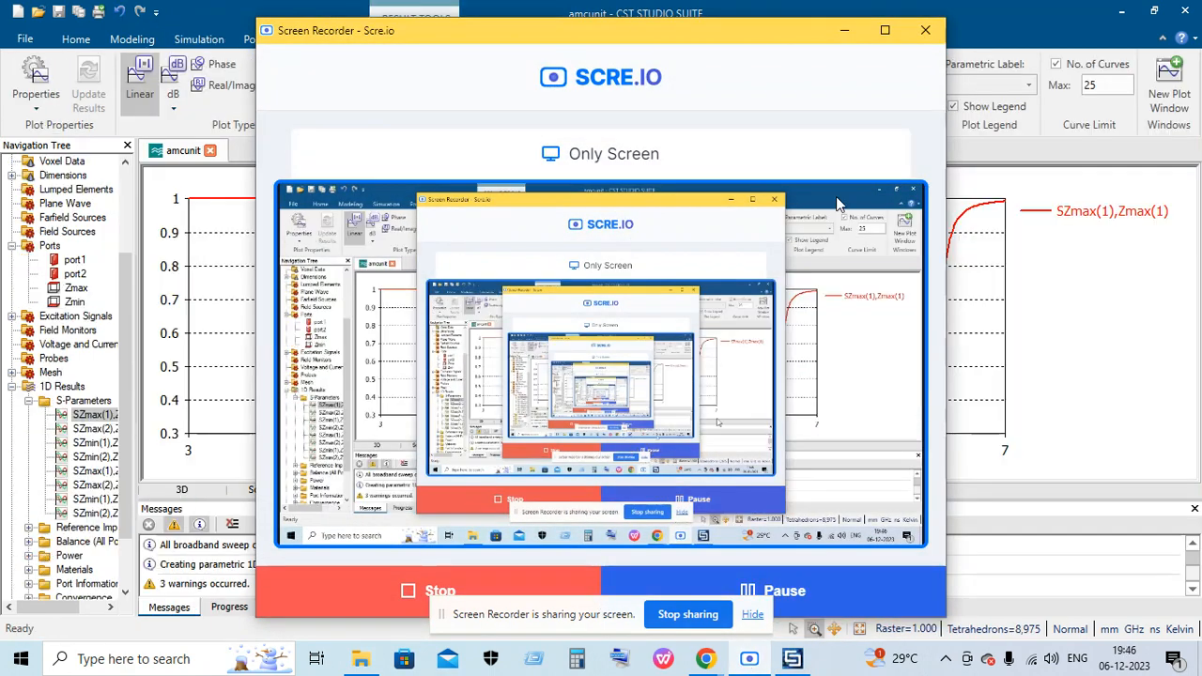
Show the SZmax(1),Zmax(1) linear magnitude curve, dipping to about 0.33 near 6.65 GHz.
{"action": "left_click", "coordinate": [925, 30]}
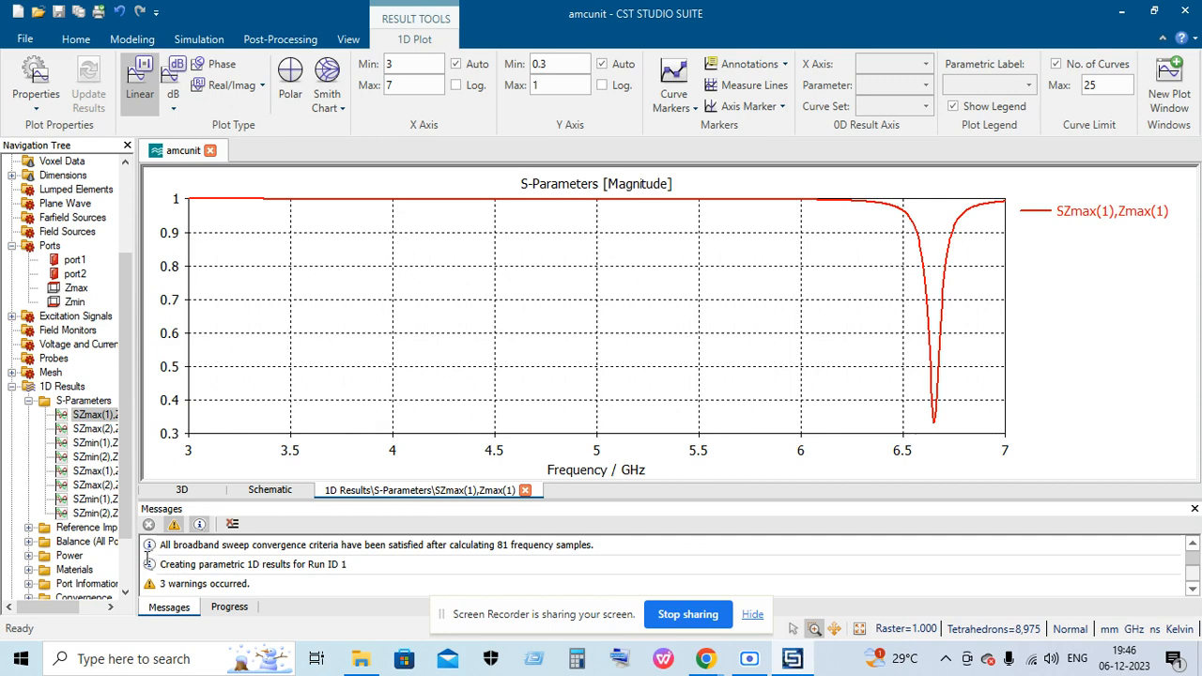
{"action": "mouse_move", "coordinate": [219, 64]}
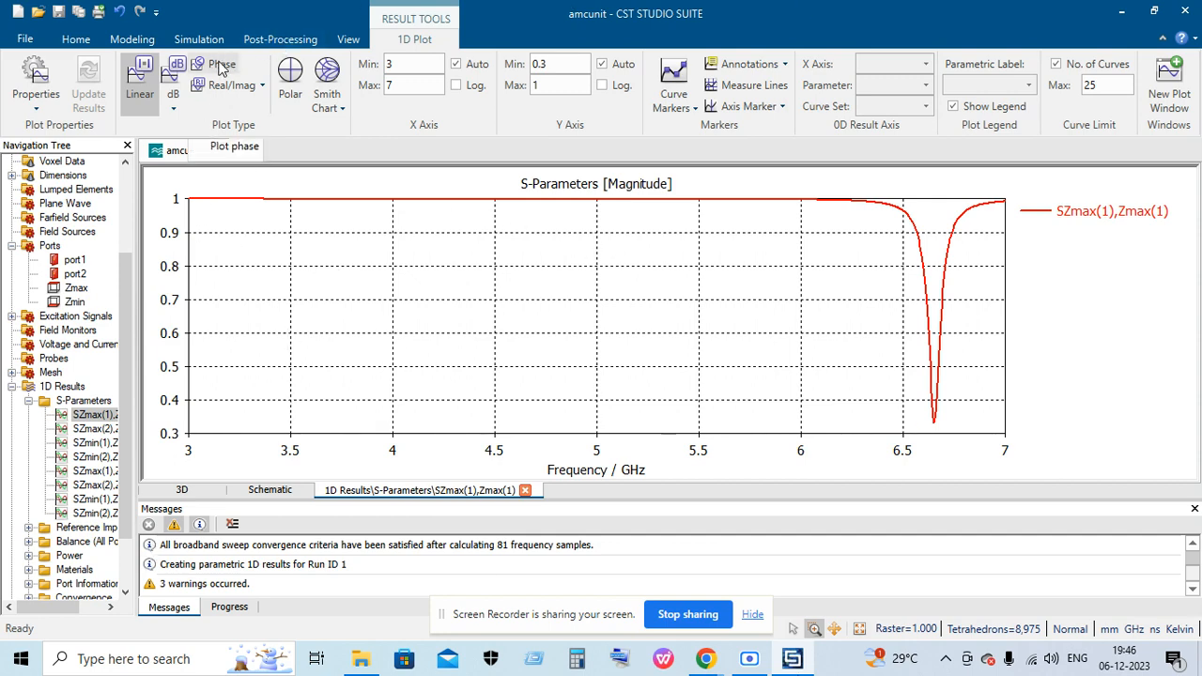
Plot the phase of SZmax(1),Zmax(1), then the phase of SZmax(2),Zmax(1).
{"action": "left_click", "coordinate": [215, 63]}
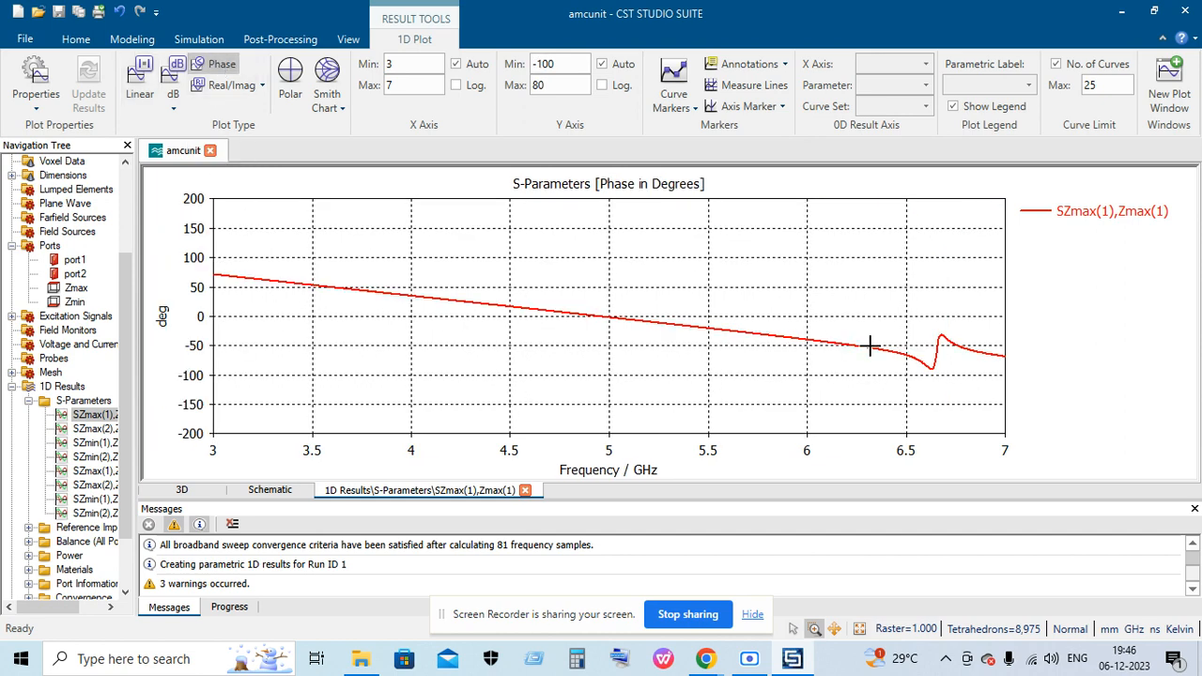
{"action": "mouse_move", "coordinate": [385, 315]}
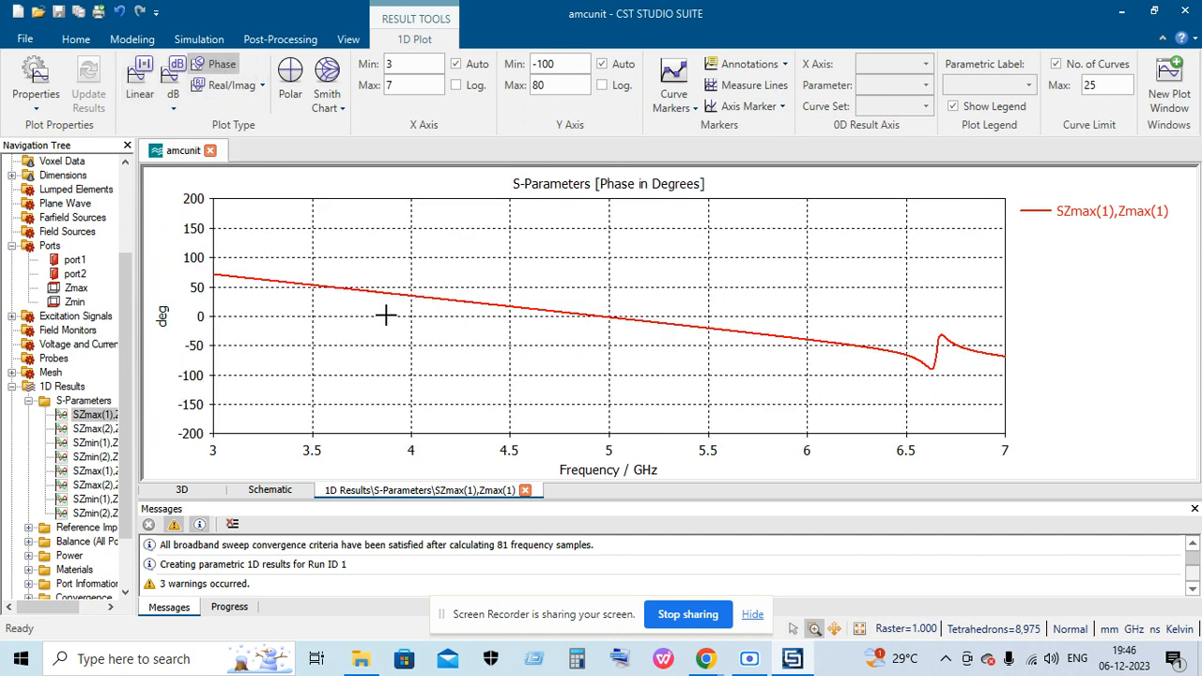
{"action": "mouse_move", "coordinate": [610, 318]}
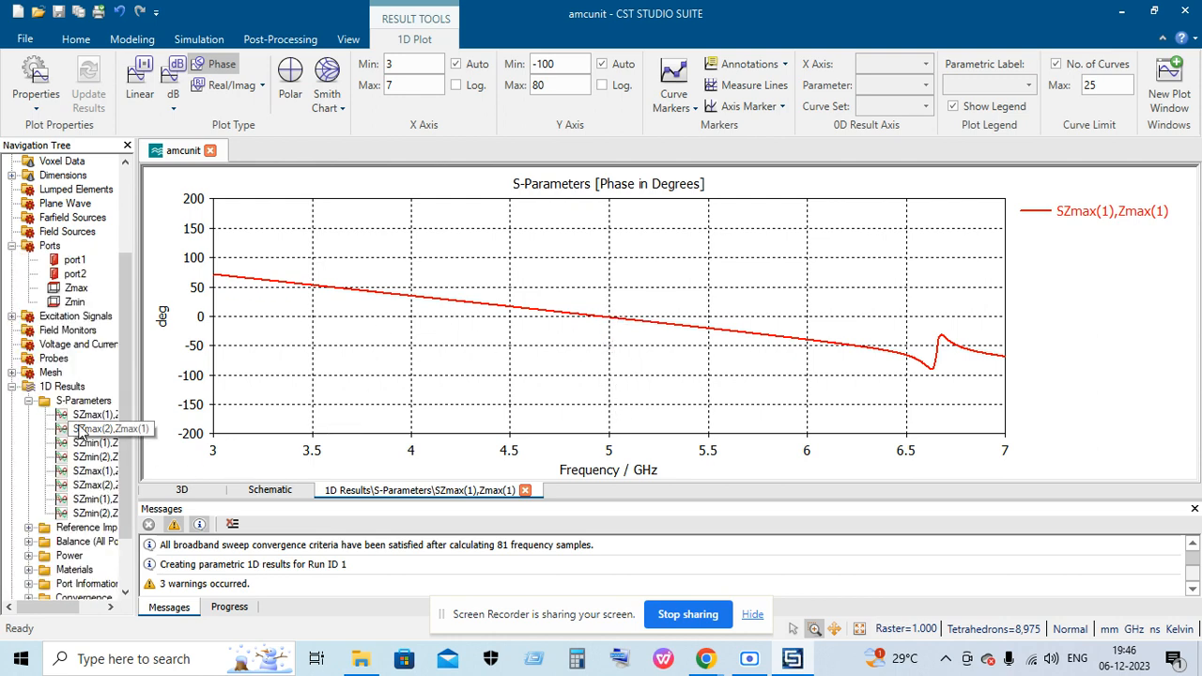
{"action": "left_click", "coordinate": [111, 429]}
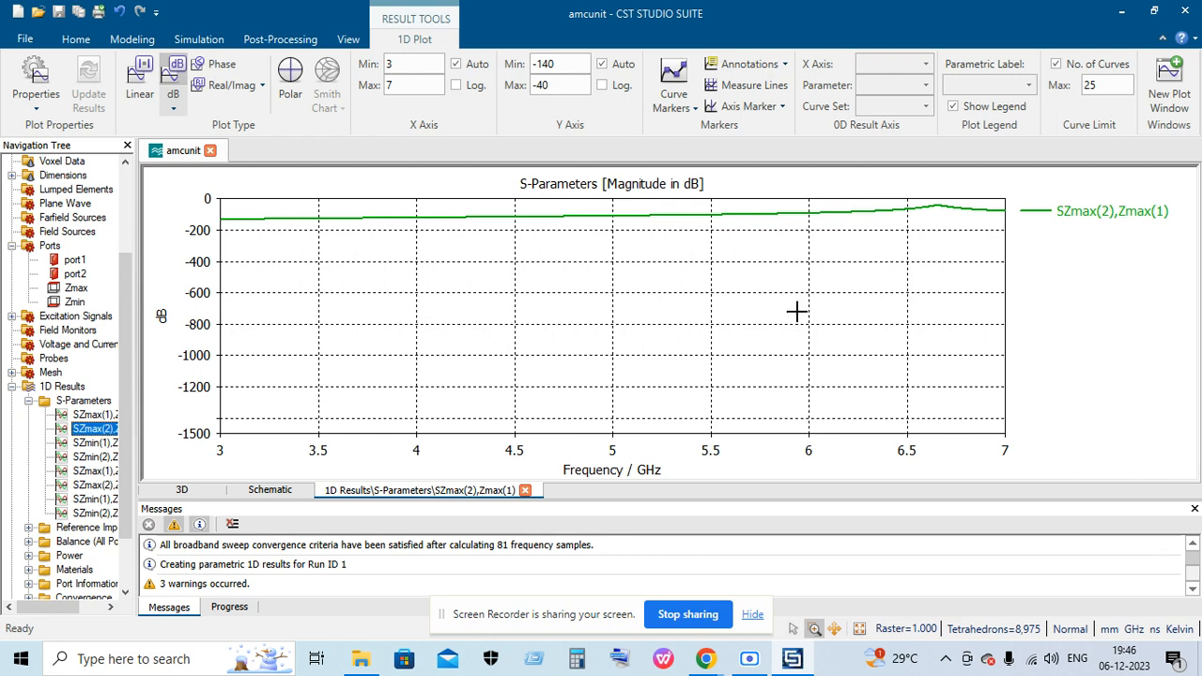
{"action": "left_click", "coordinate": [216, 63]}
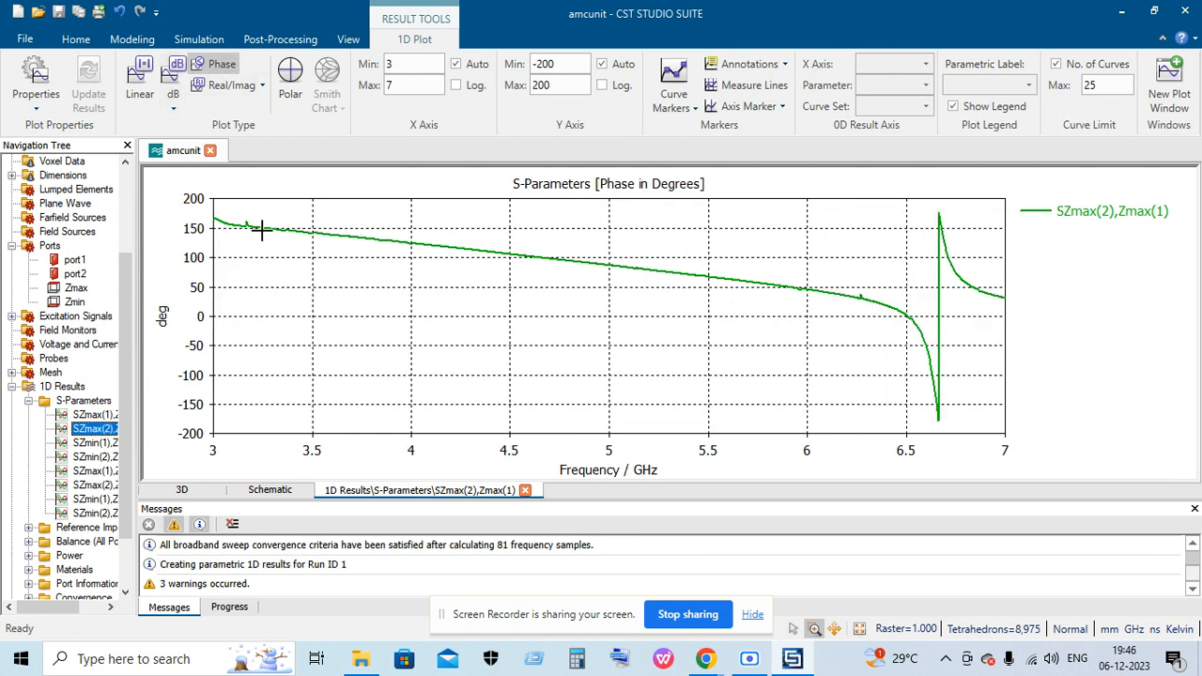